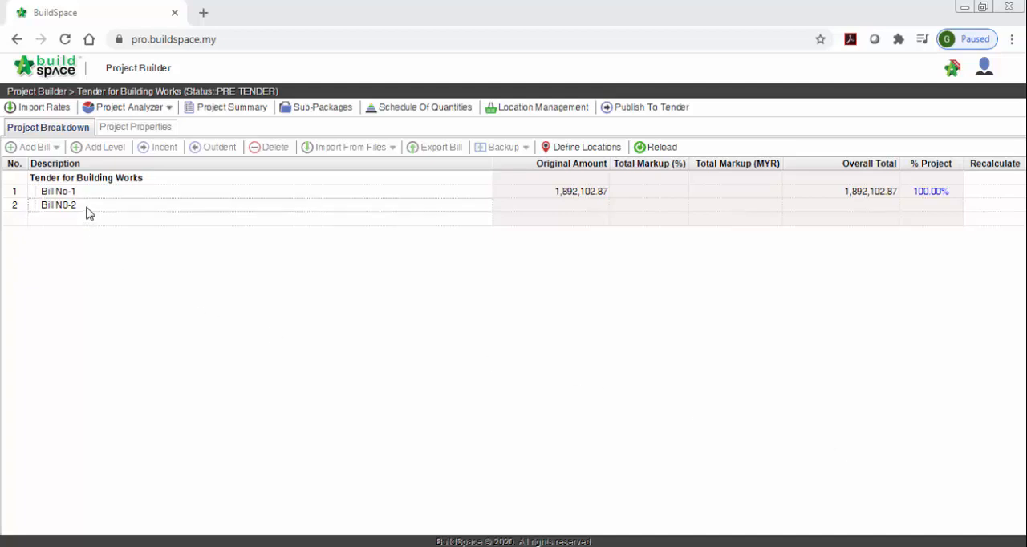
Select and open Bill N0-2 from the Project Breakdown.
left_click(58, 205)
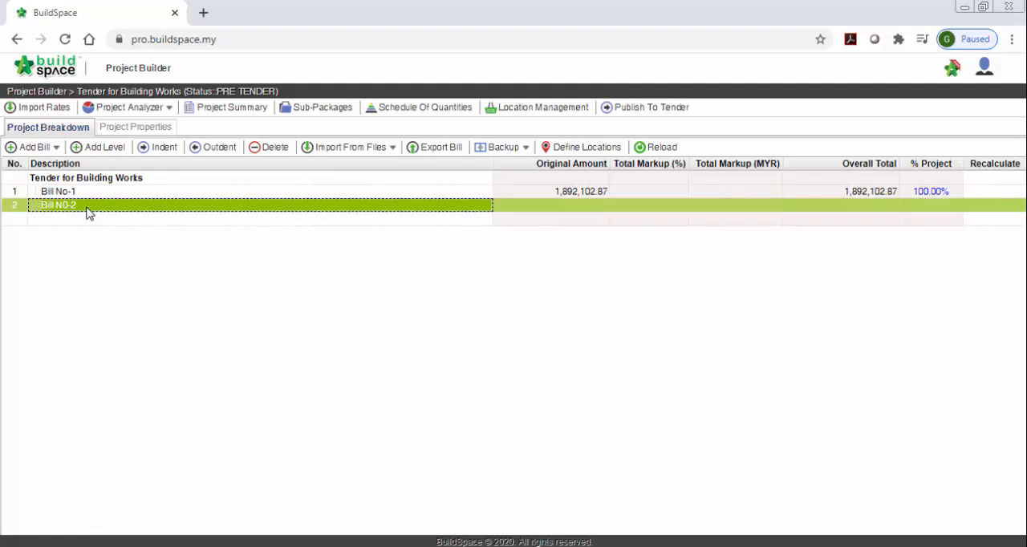
double_click(57, 205)
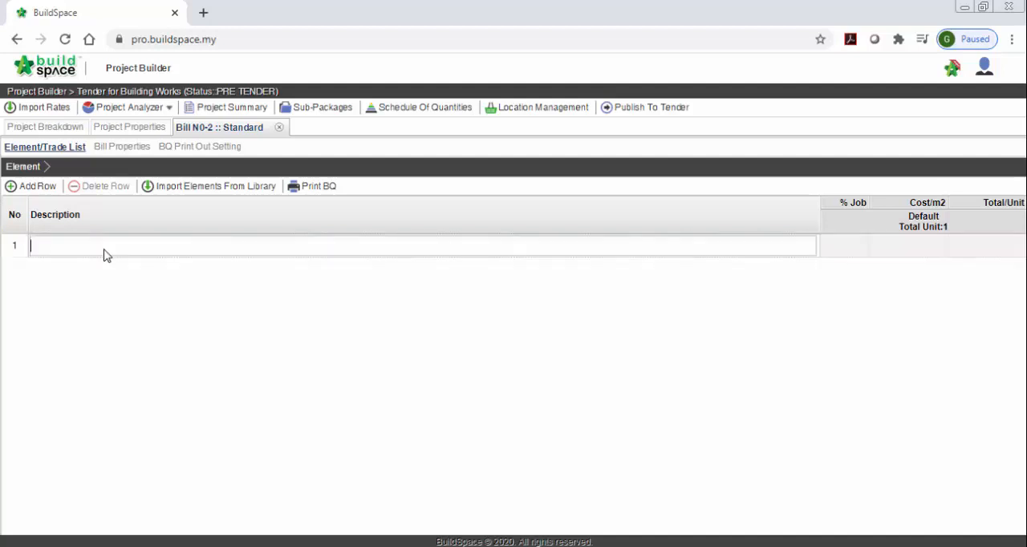
Name rows 1 and 2 'Element 1' and 'Element 2', then open Element 1.
type("Elemen")
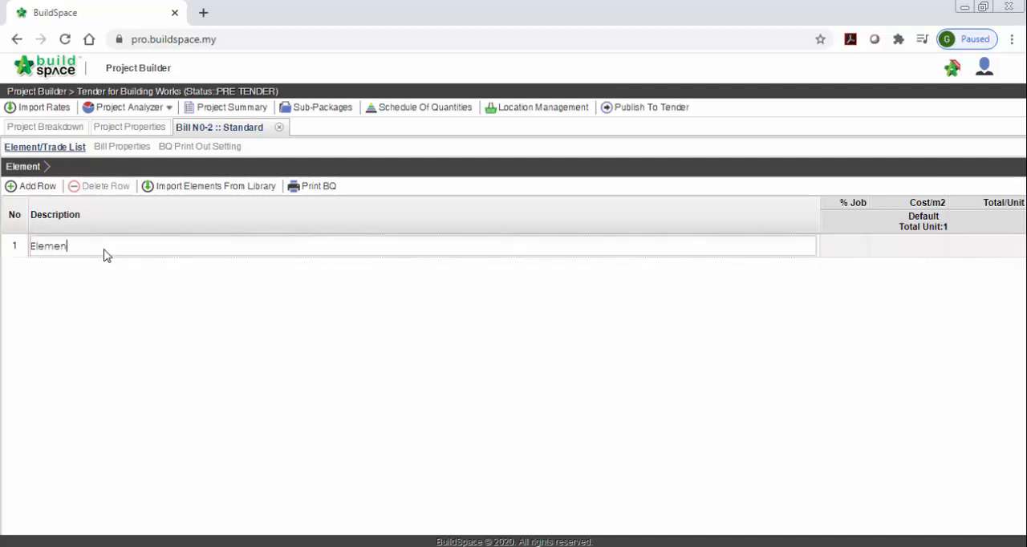
left_click(37, 185)
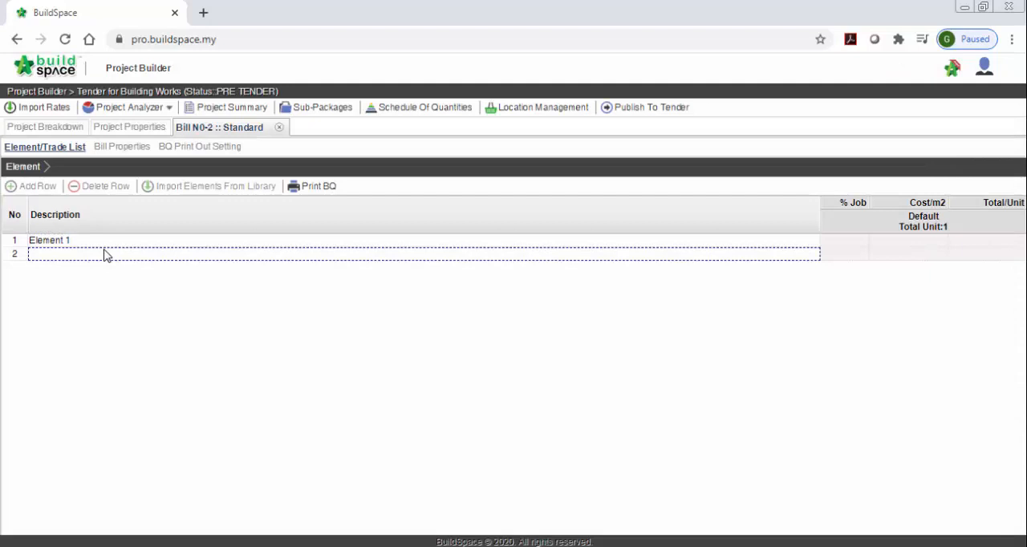
type("Element 2")
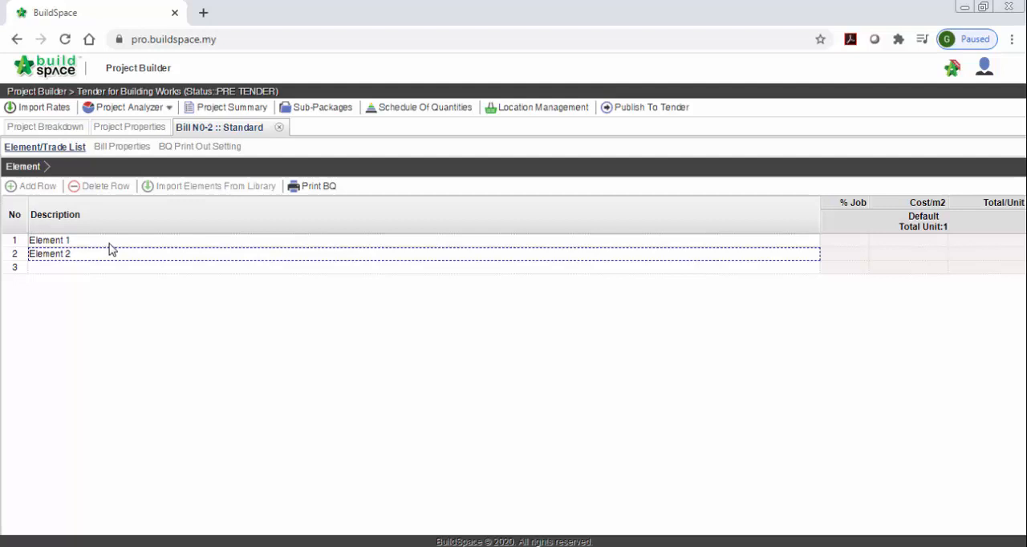
left_click(48, 240)
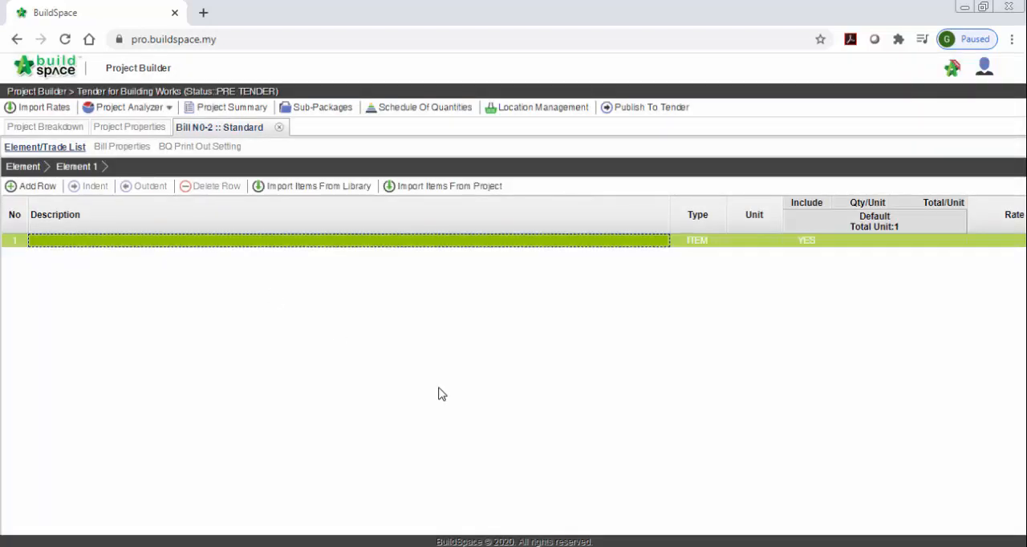
Enter 'Heading' as Element 1's first row and set its type to HEAD 1.
type("He")
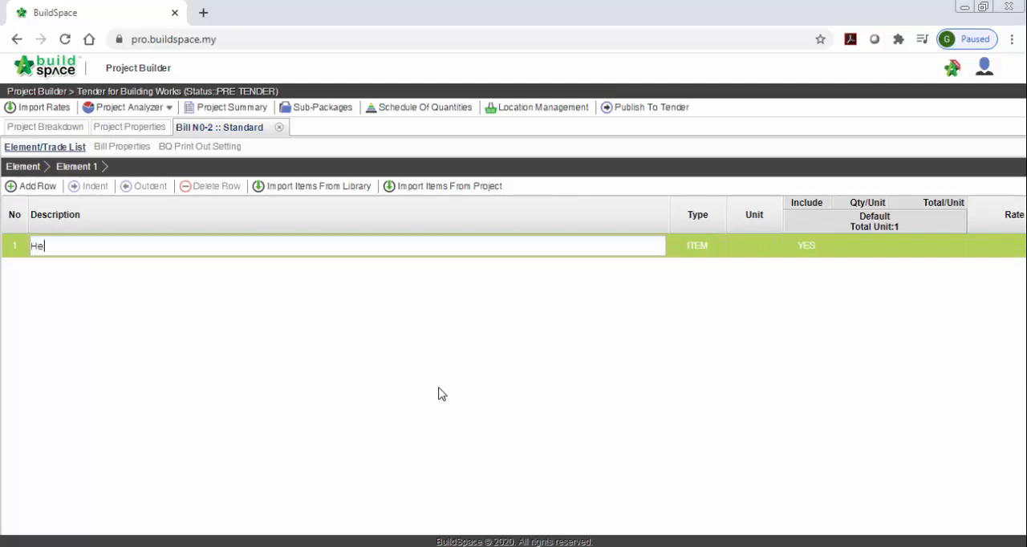
key("Enter")
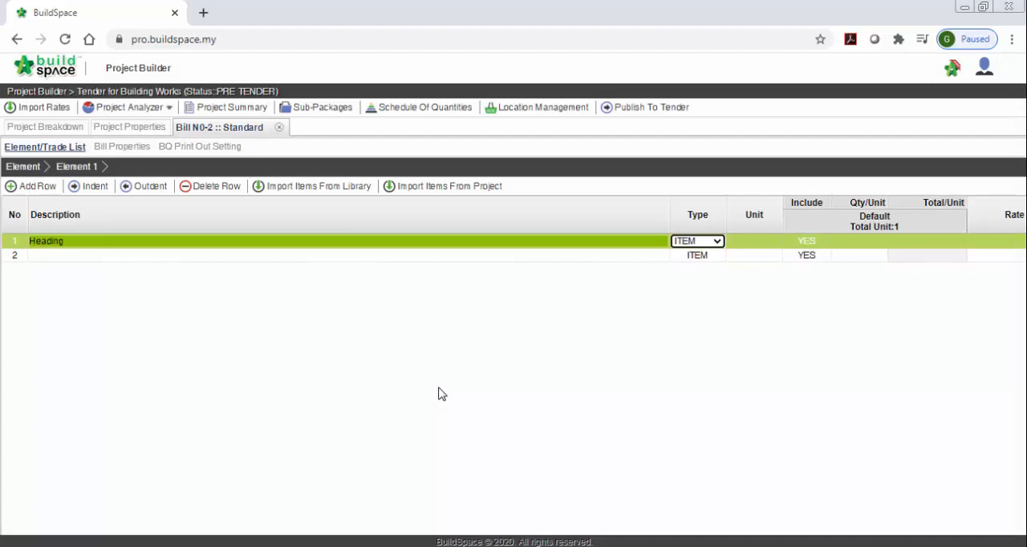
mouse_move(628, 320)
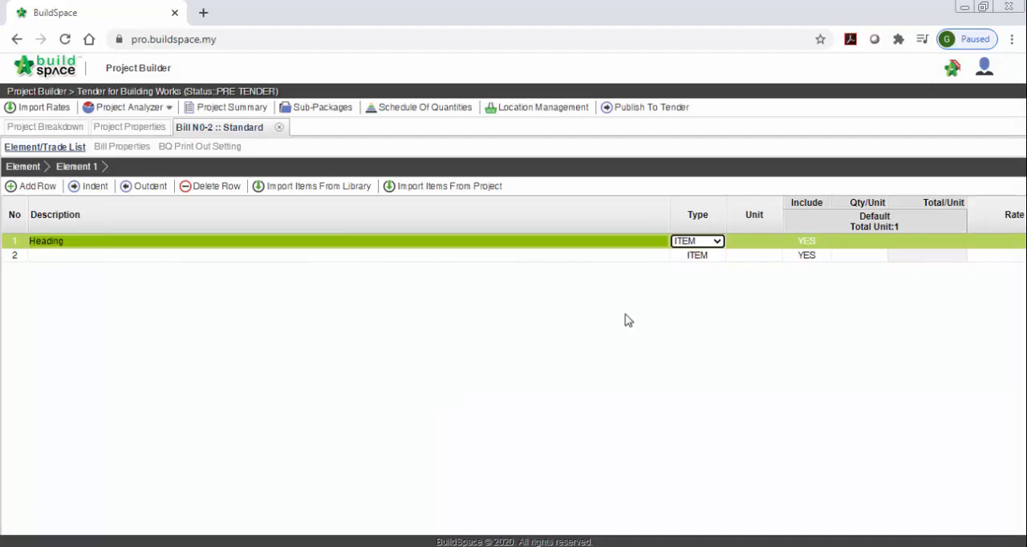
left_click(696, 241)
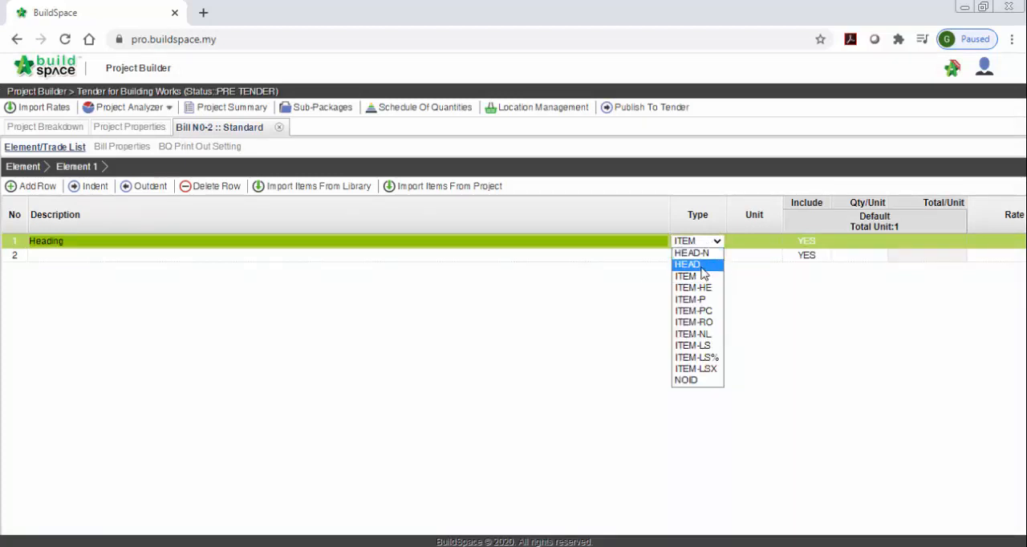
left_click(687, 265)
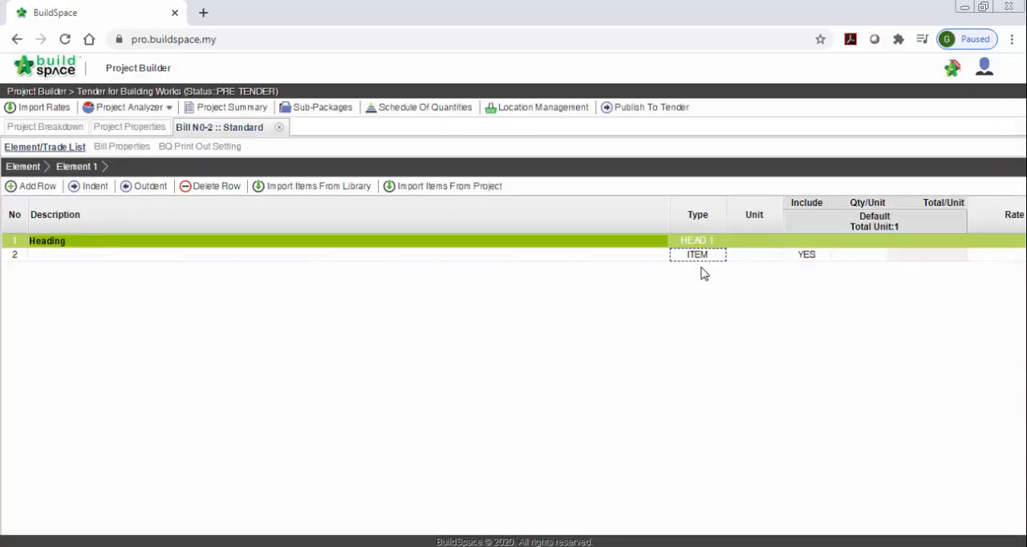
Add 'item 1' in row 2, indent it under Heading, and give it unit m3.
left_click(321, 254)
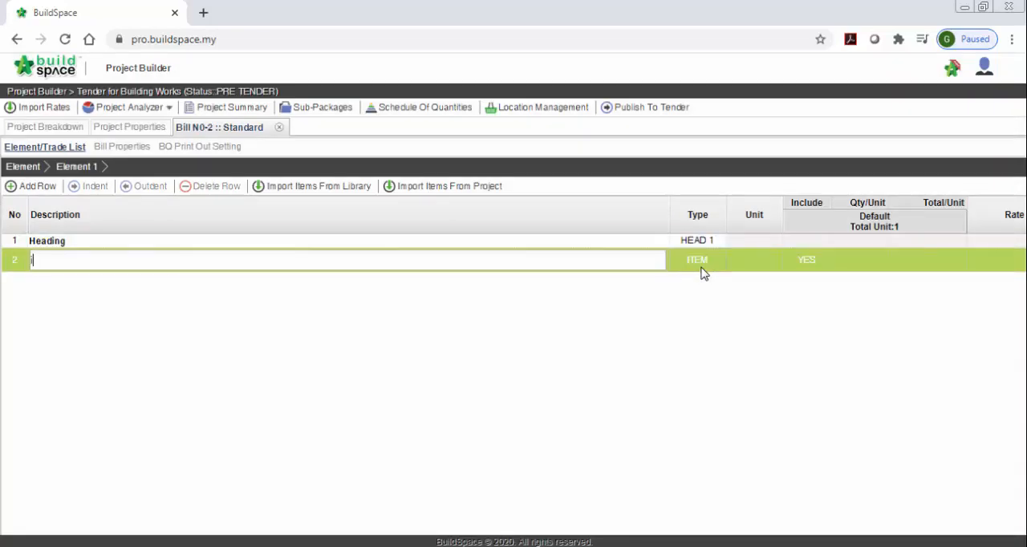
type("Item 1")
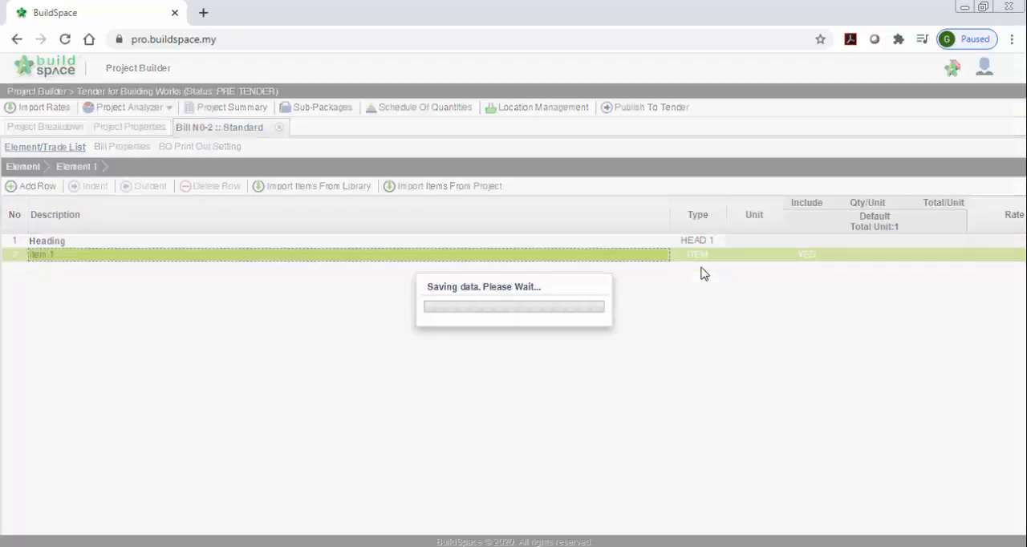
left_click(32, 186)
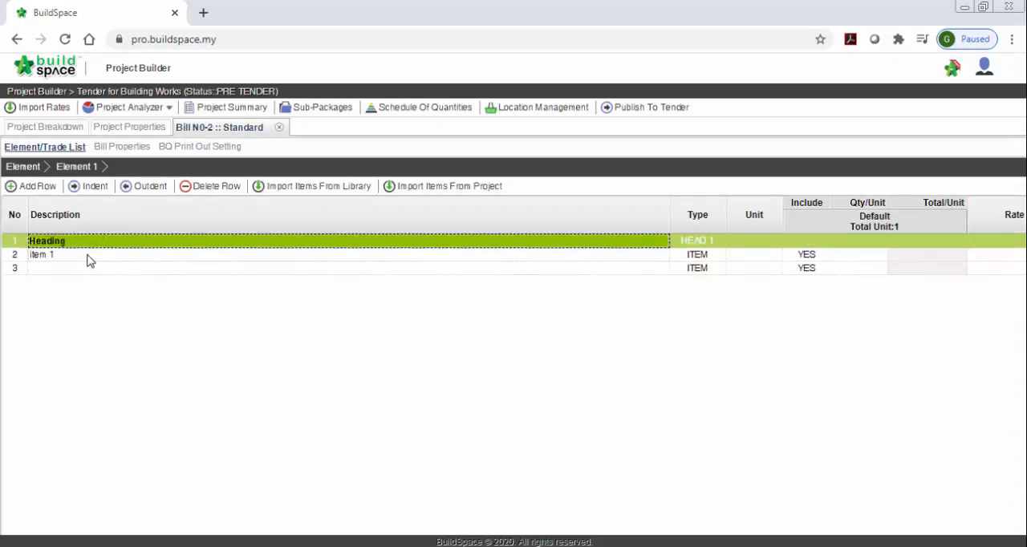
left_click(89, 185)
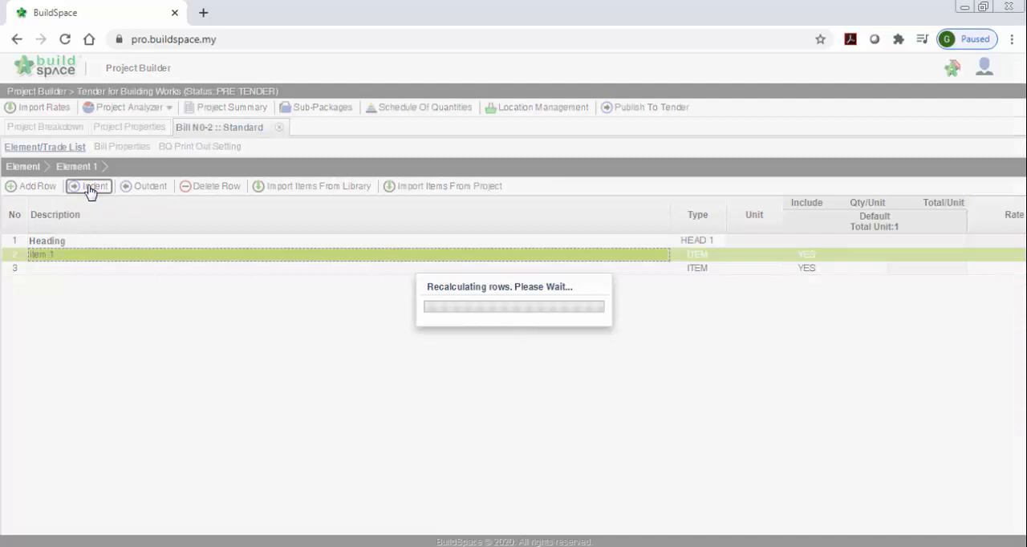
left_click(89, 185)
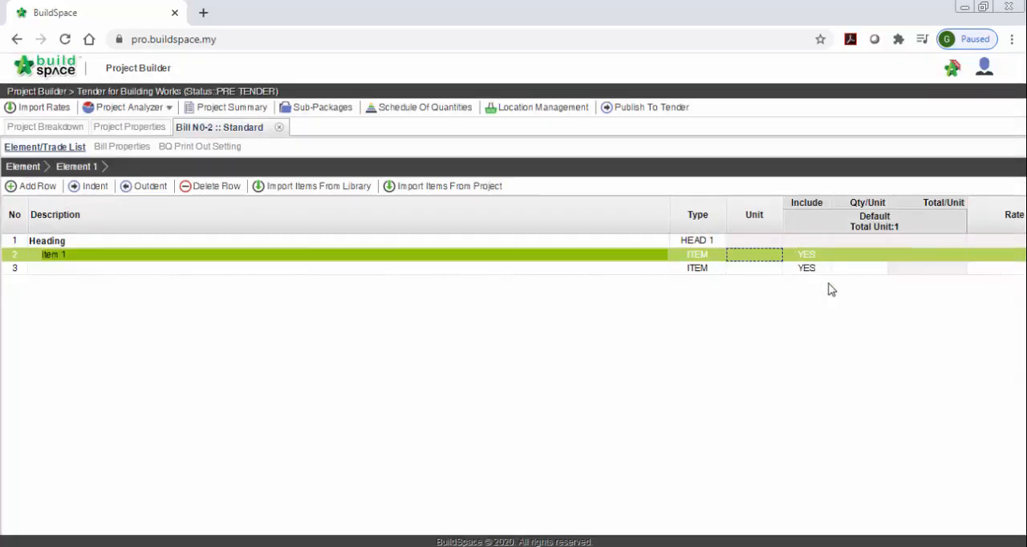
left_click(754, 254)
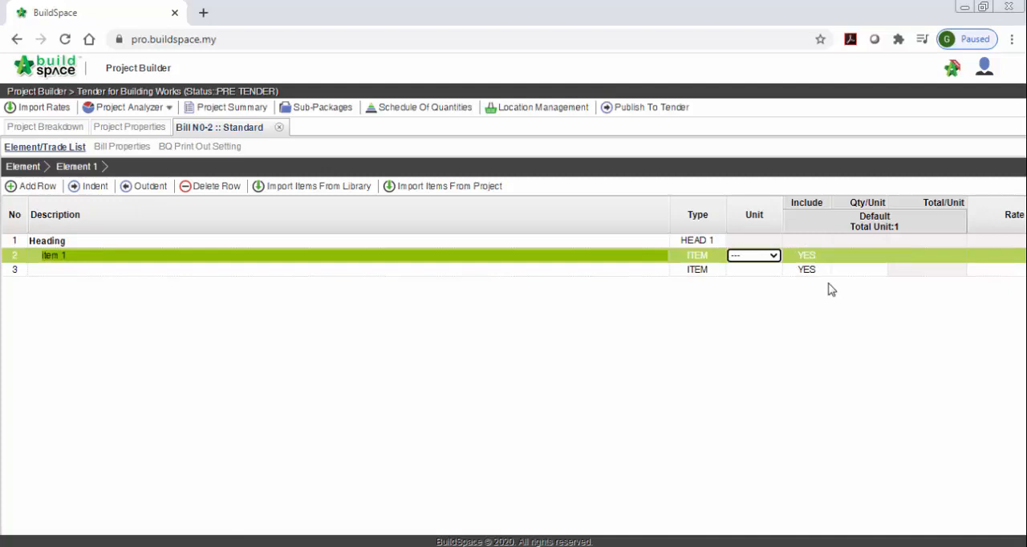
left_click(752, 255)
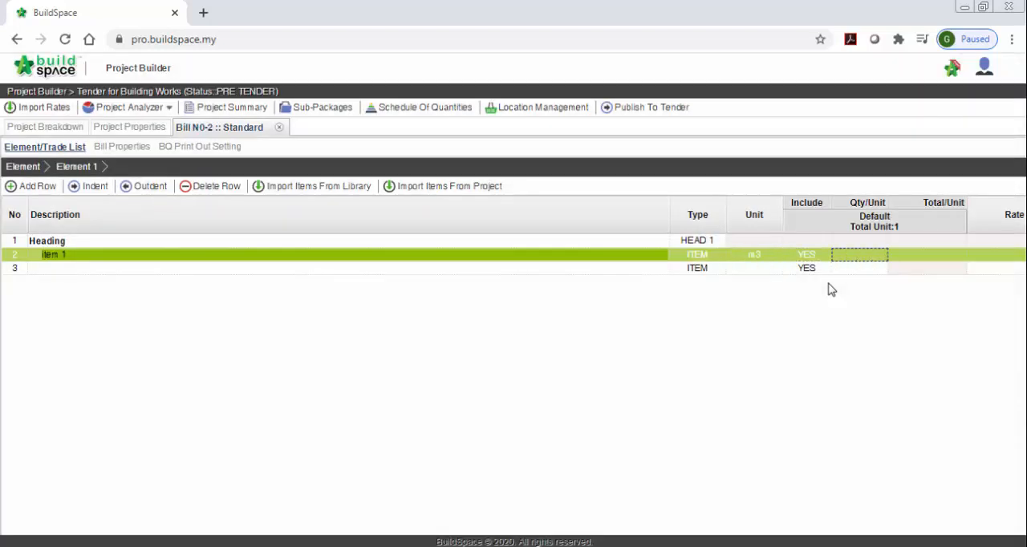
type("100")
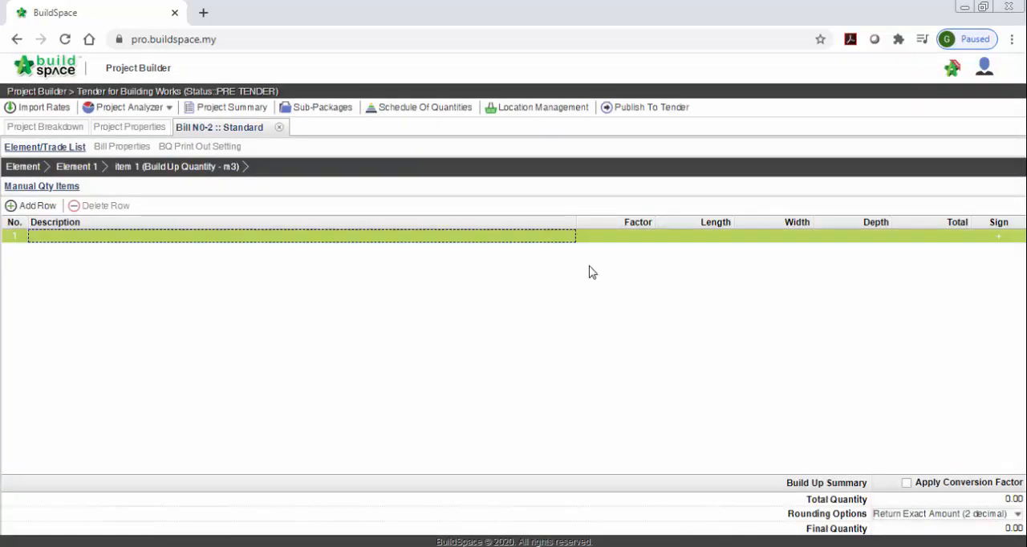
Add a 'refer to drawing' build-up line of 12+3 × 2.00 × 2.00 for 60.00.
left_click(297, 236)
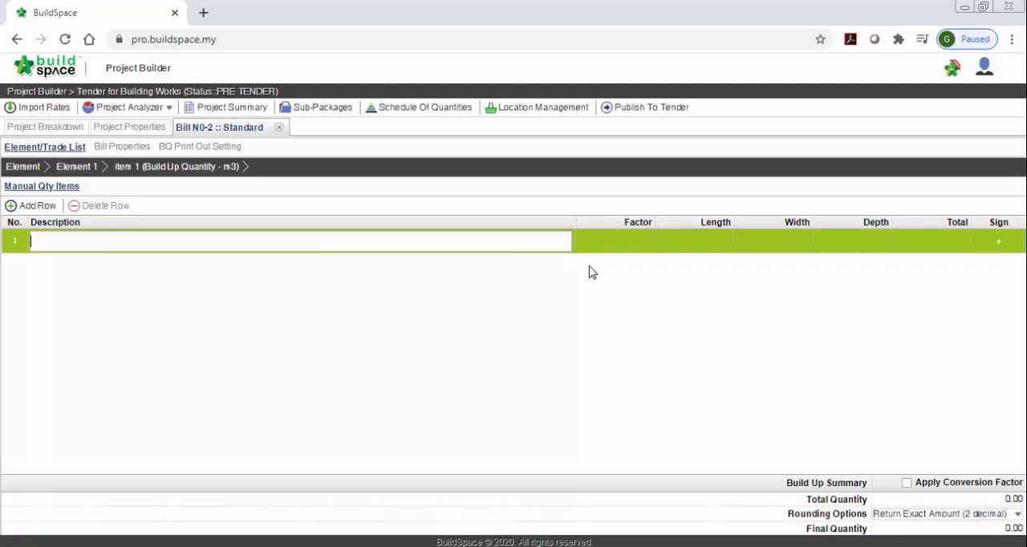
type("refer to drawing")
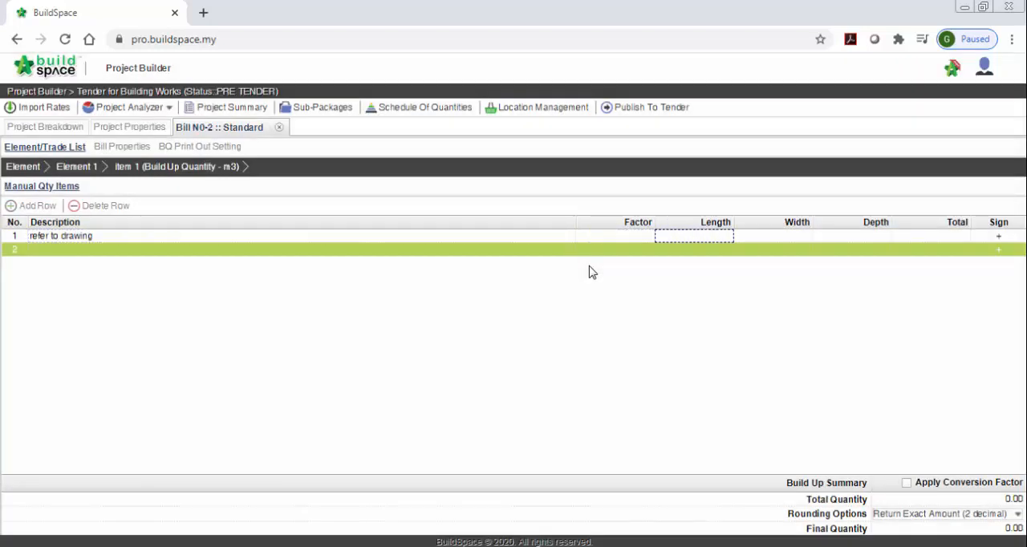
type("1")
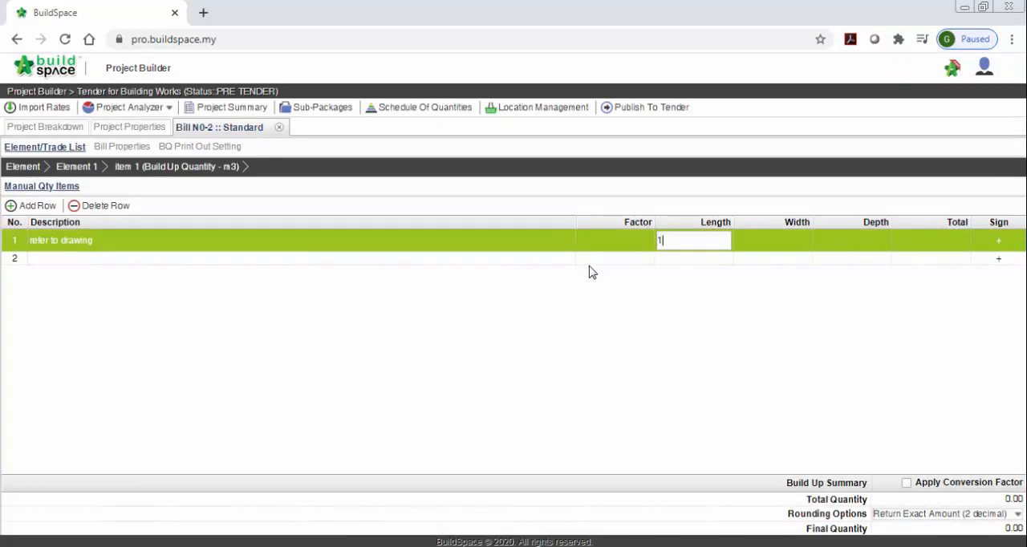
type("12+3")
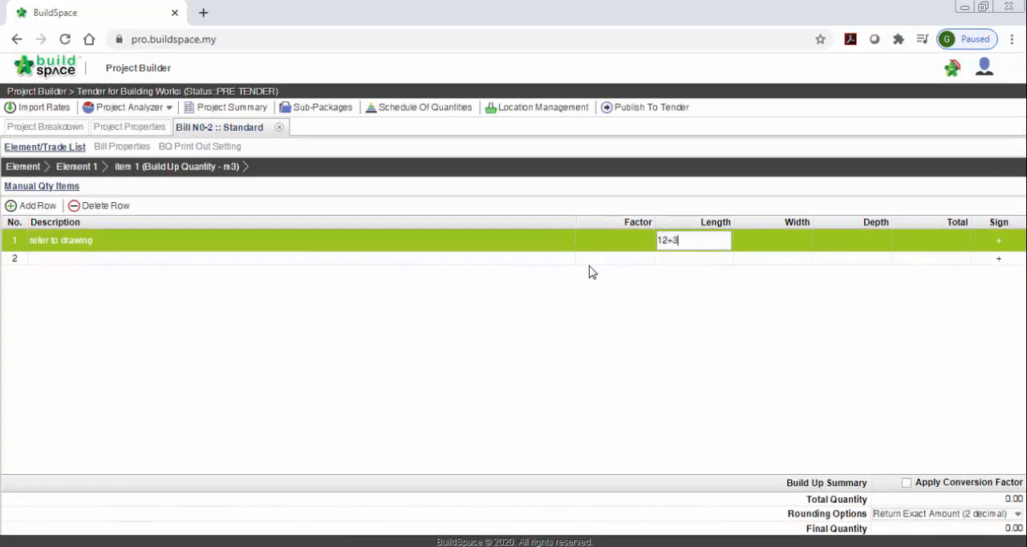
key("Tab")
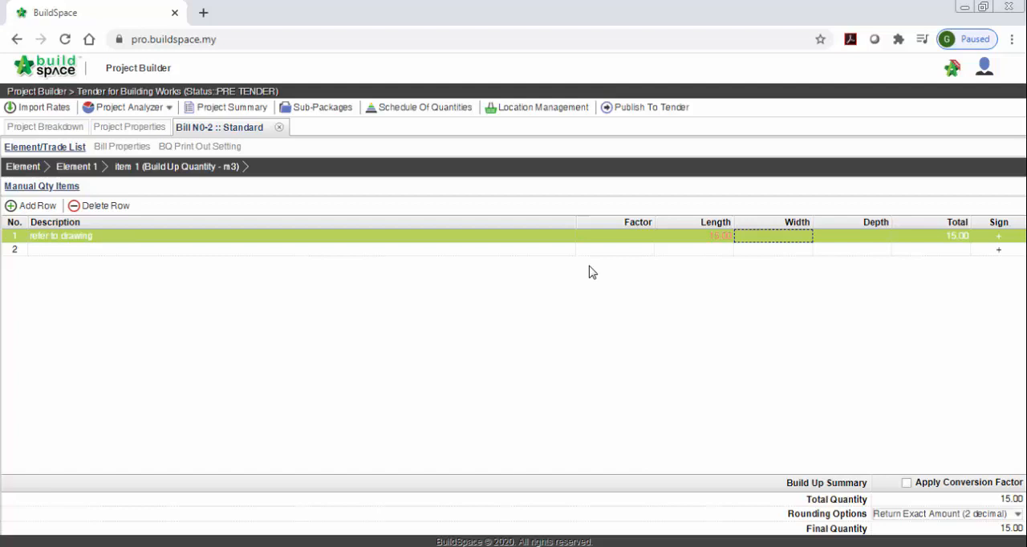
type("2.00")
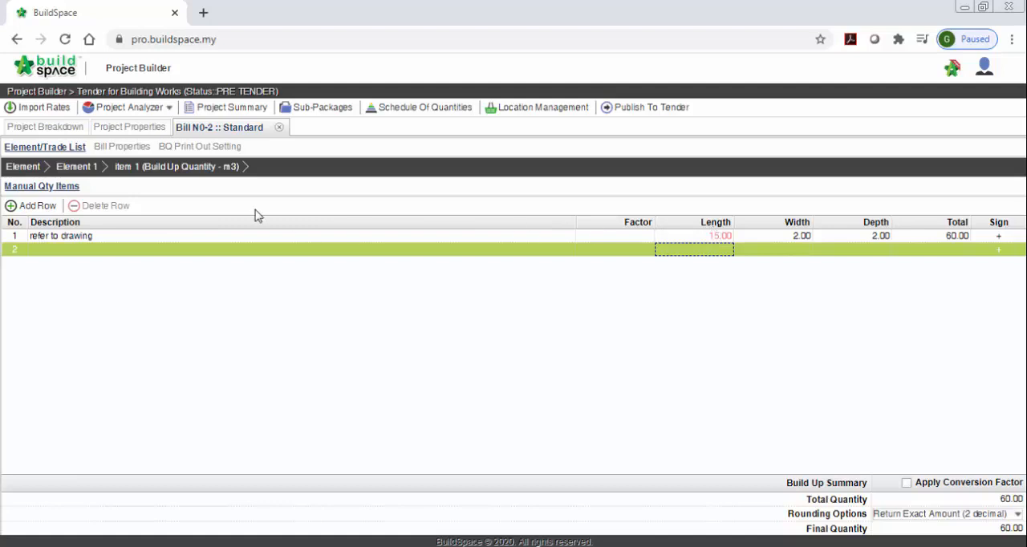
left_click(77, 166)
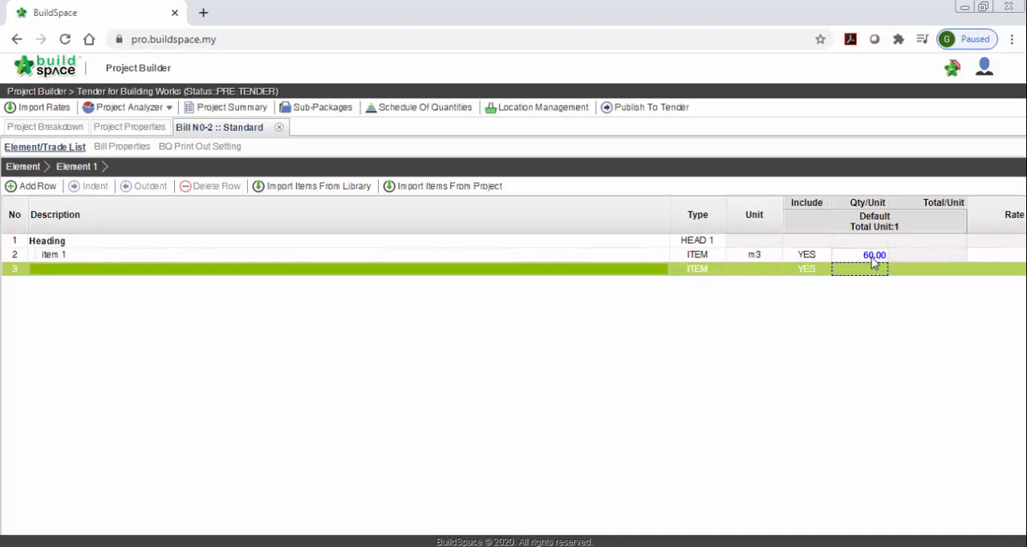
Type 'item 2' and 'item 3' into rows 3 and 4, inheriting the indent.
left_click(53, 254)
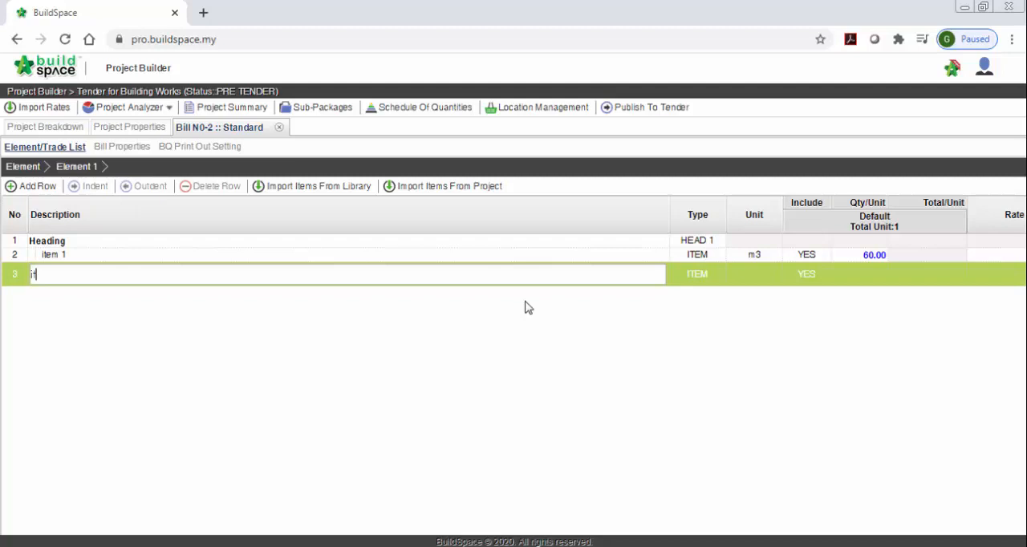
type("item 2")
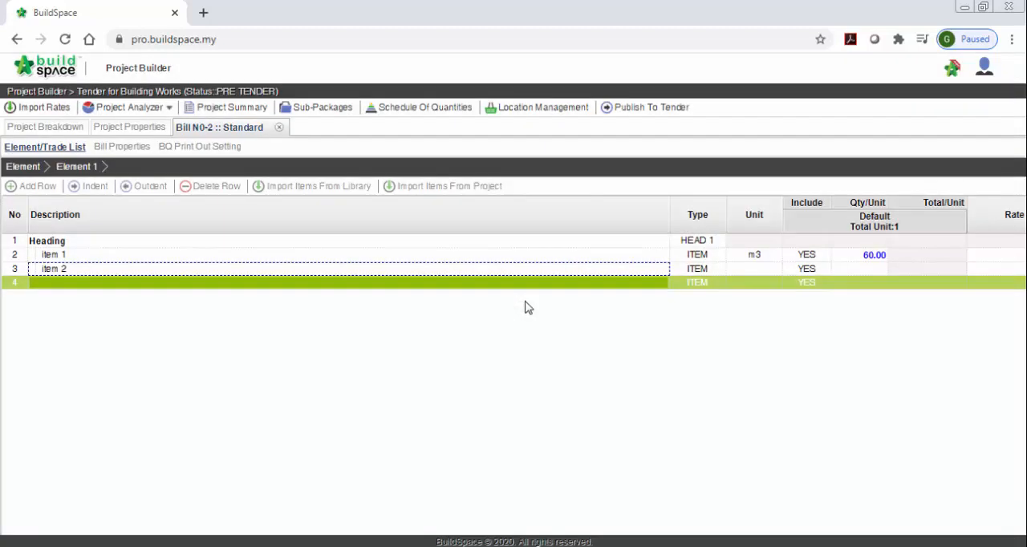
type("item 3")
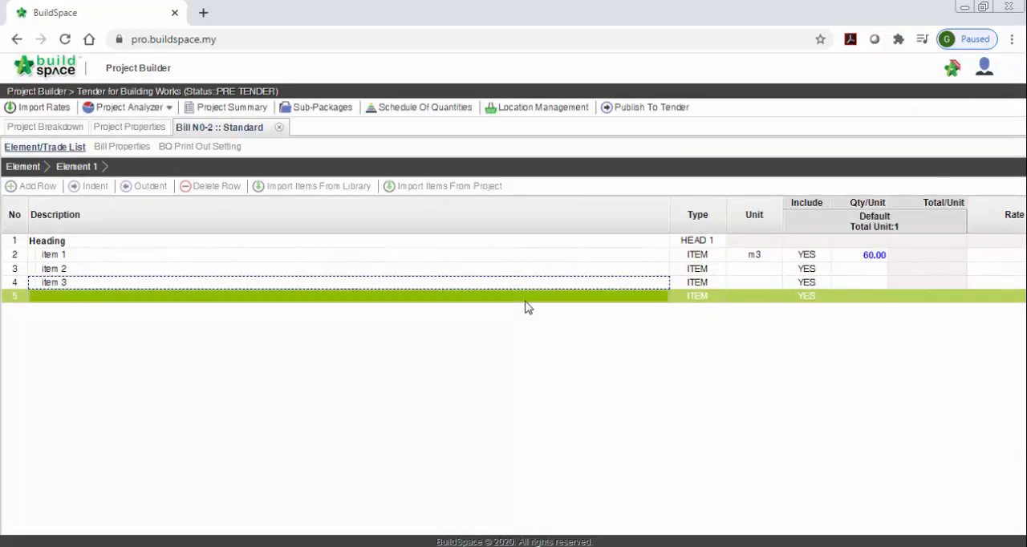
mouse_move(513, 313)
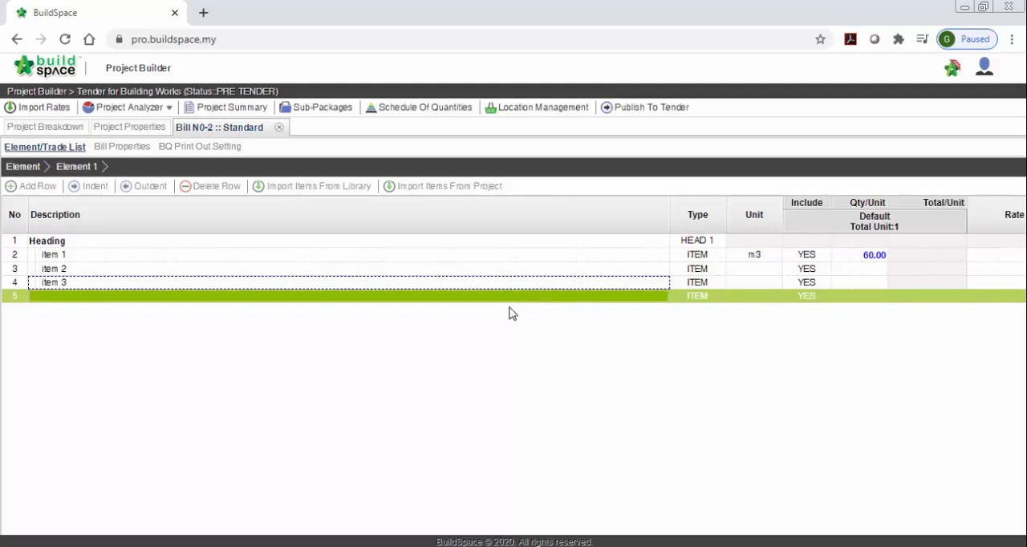